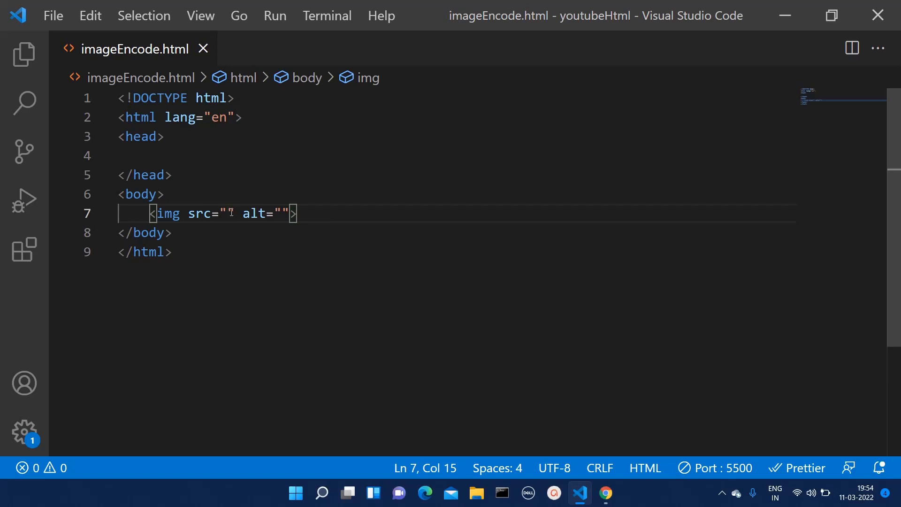
# Set the img src to 1200px-Flag_of_the_United_States.png and save the HTML file.
pyautogui.write('/')
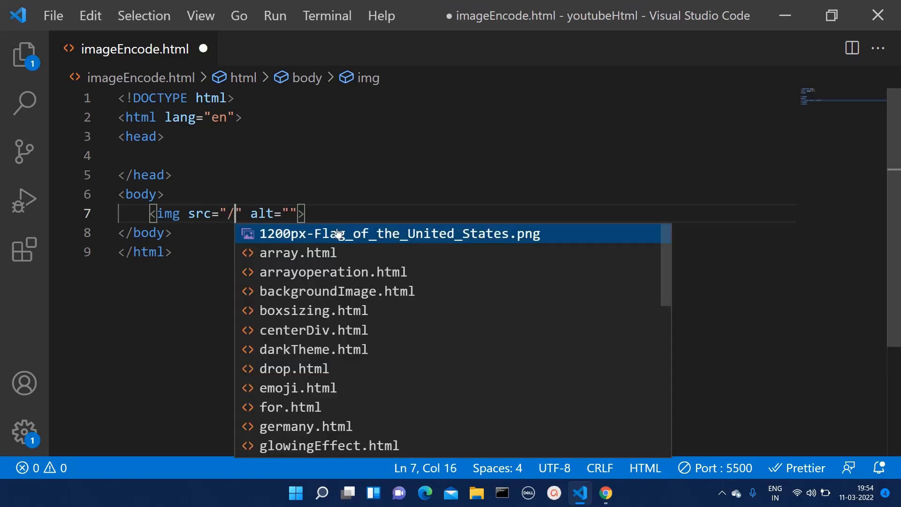
pyautogui.click(399, 233)
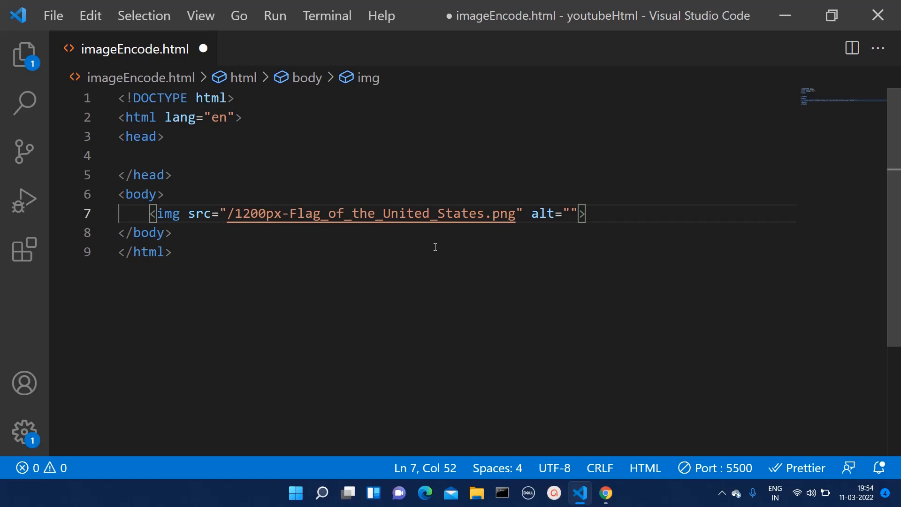
pyautogui.press('ctrl+s')
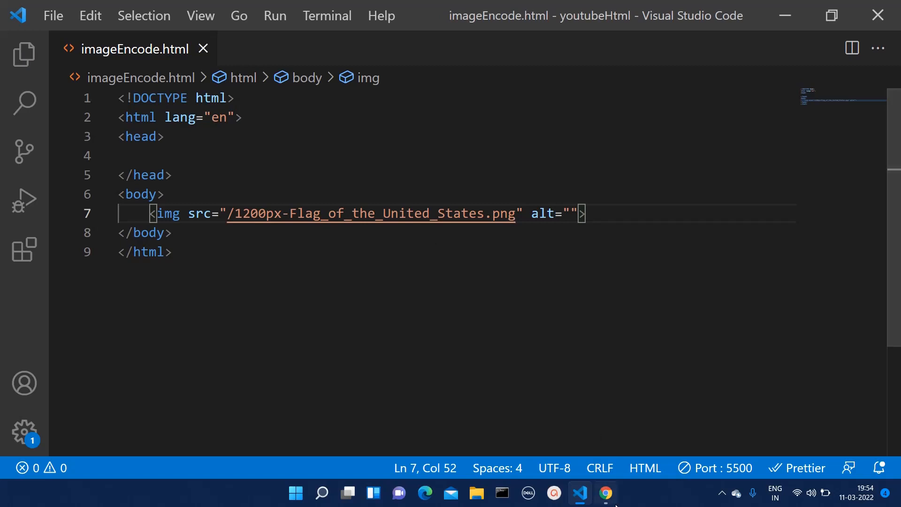
# Remove the inserted flag file path from the img src.
pyautogui.click(605, 493)
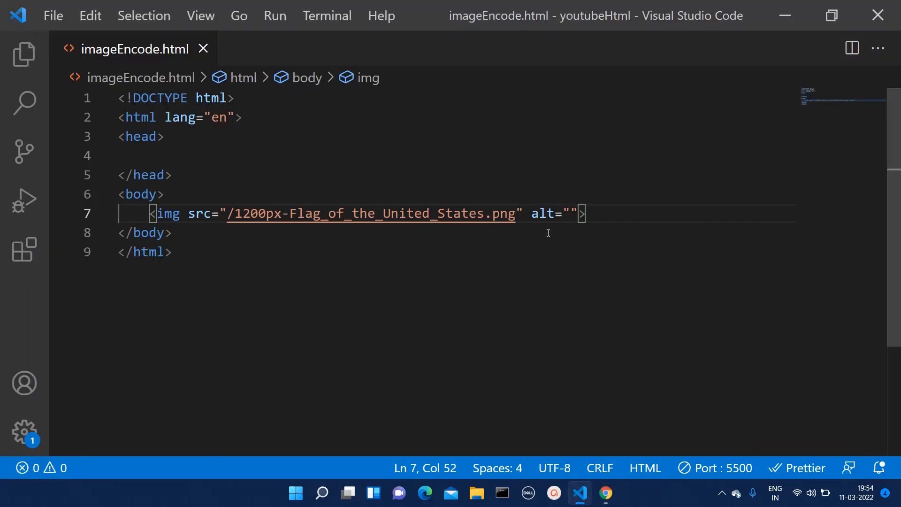
pyautogui.press('Backspace')
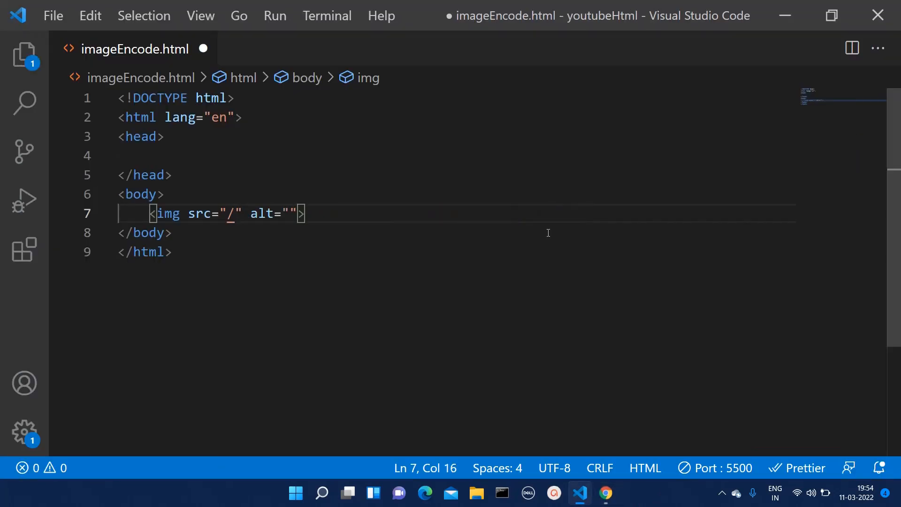
pyautogui.press('Backspace')
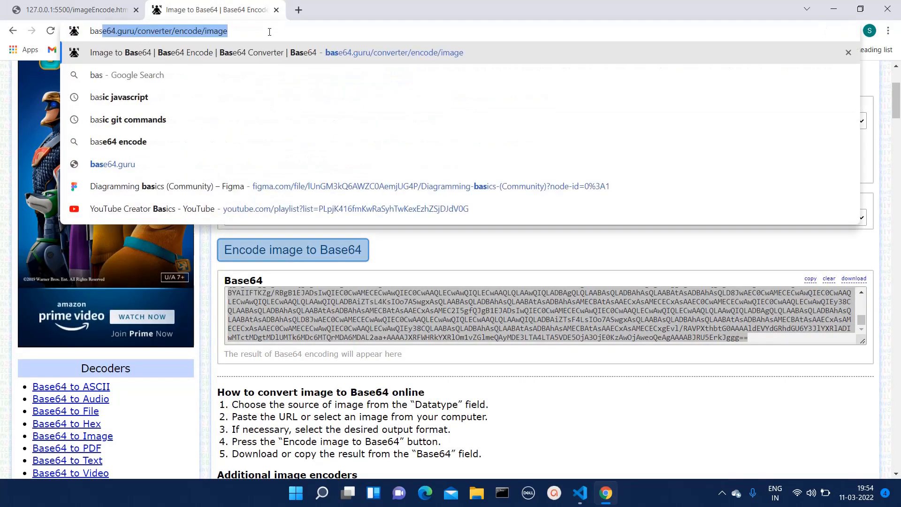
# Search 'bas64 image encoder' and open the Base64.Guru Image to Base64 result.
pyautogui.write('bas64')
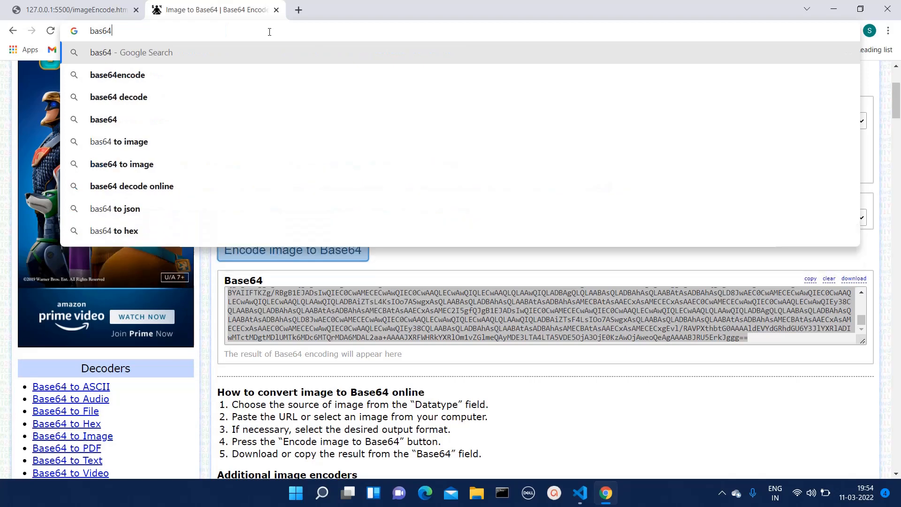
pyautogui.write('image')
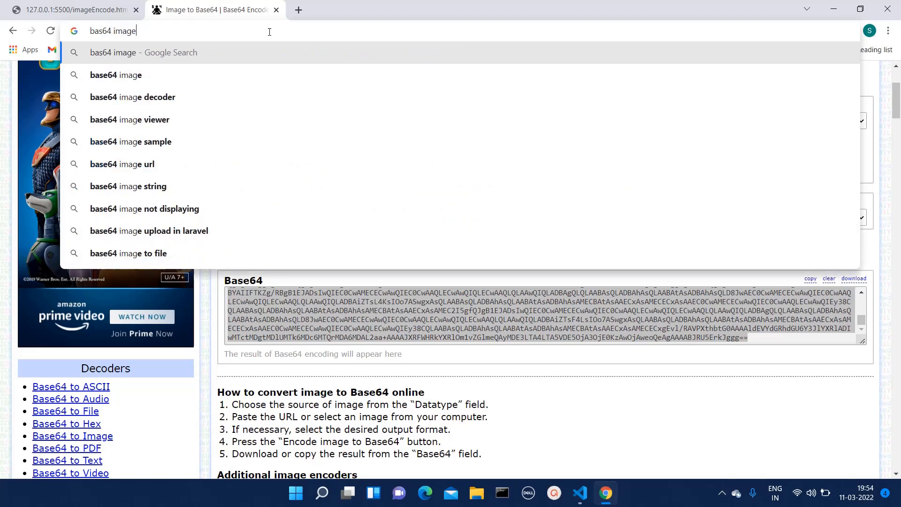
pyautogui.write('e.com/search?q=')
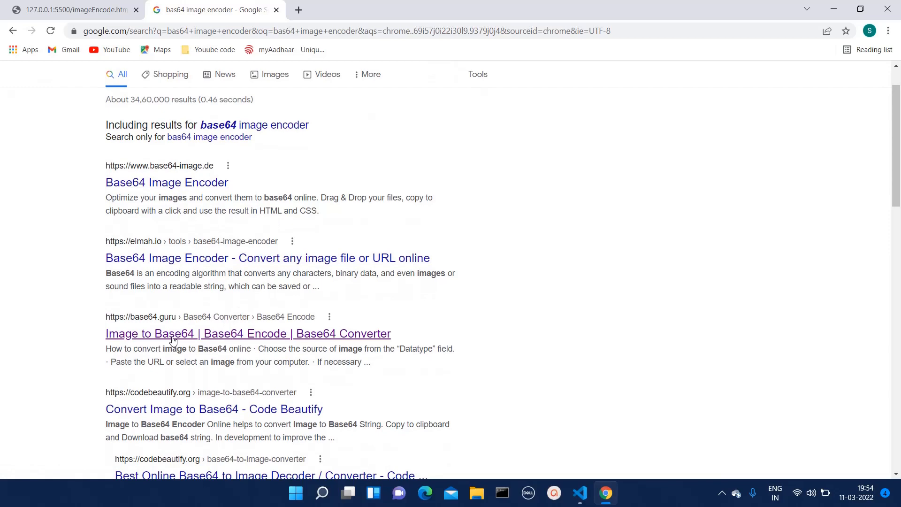
pyautogui.click(248, 334)
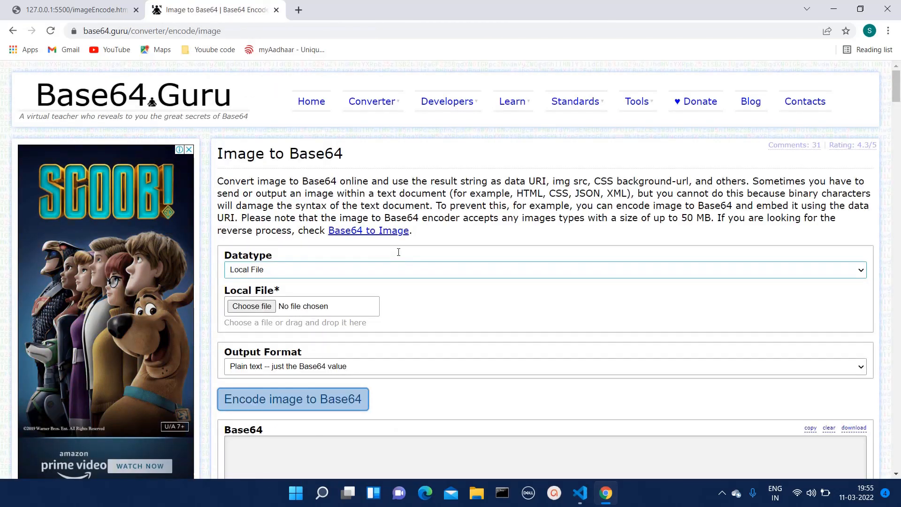
# Load the US flag PNG file into the Base64.Guru converter.
pyautogui.scroll(-3)
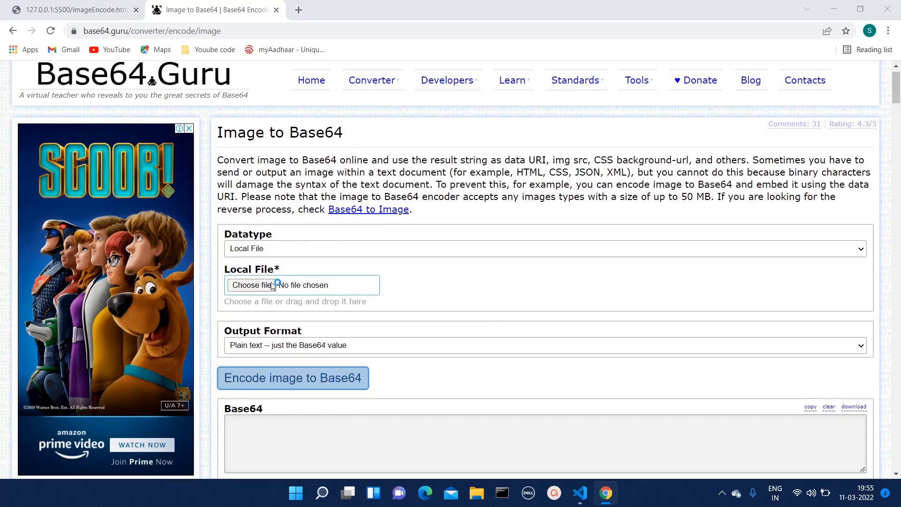
pyautogui.click(251, 285)
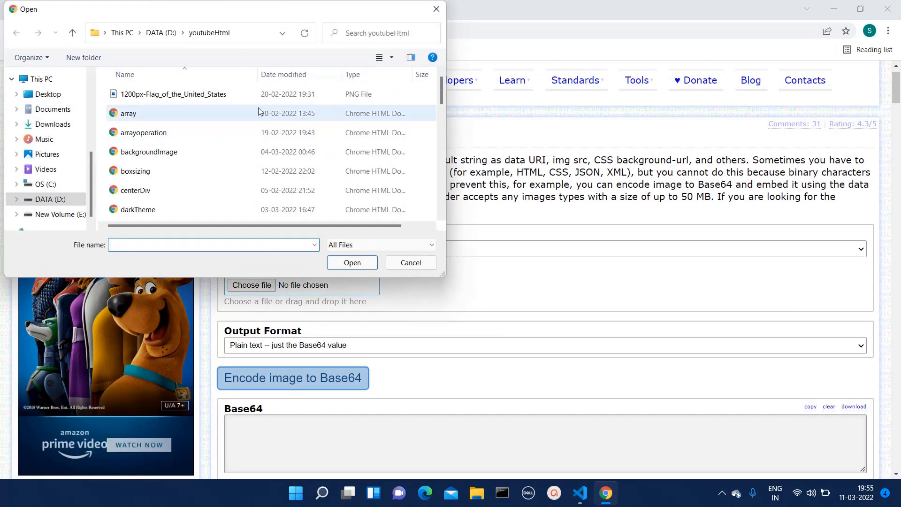
pyautogui.click(174, 94)
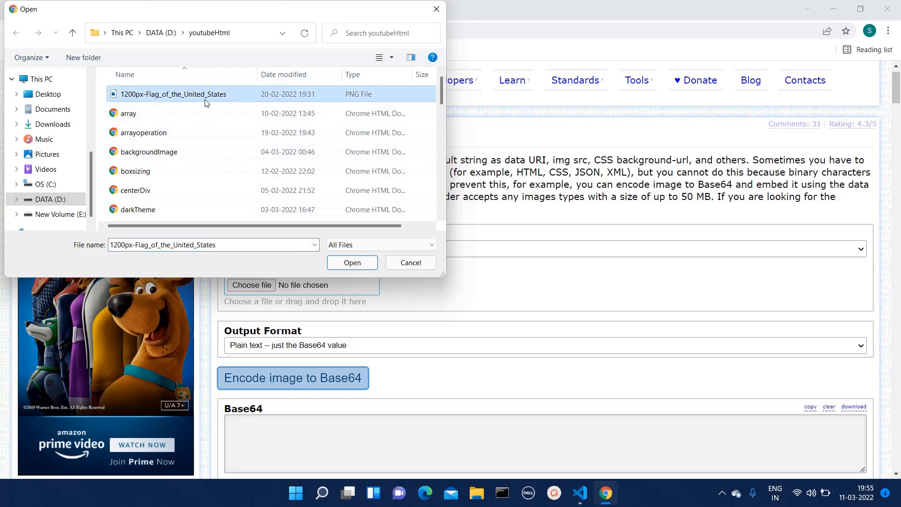
pyautogui.click(351, 263)
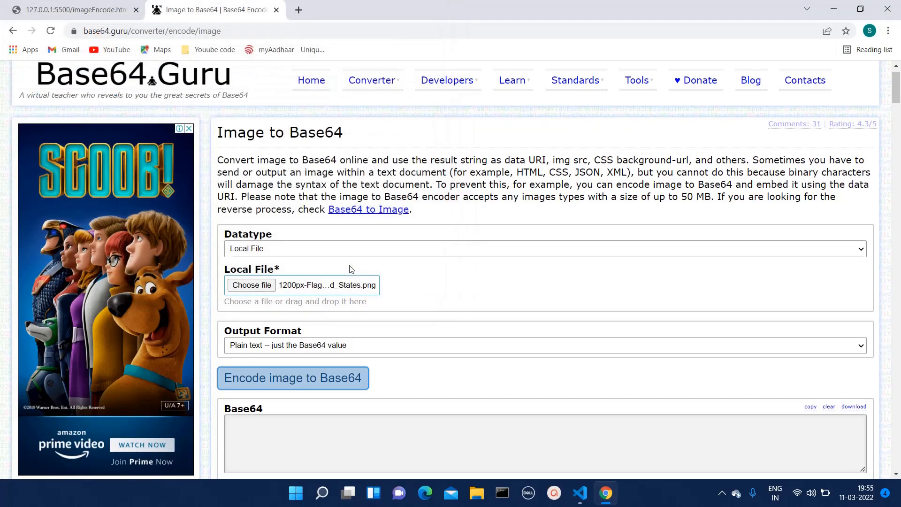
pyautogui.scroll(-3)
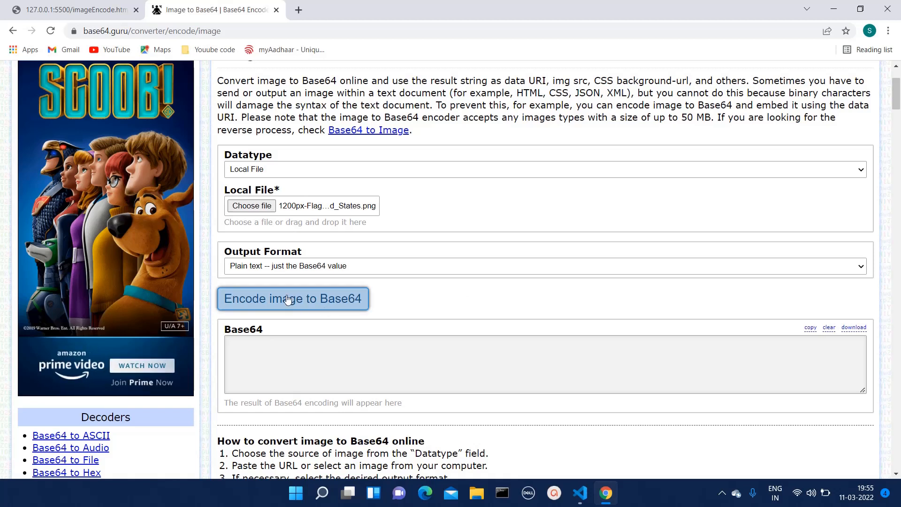
pyautogui.moveTo(275, 302)
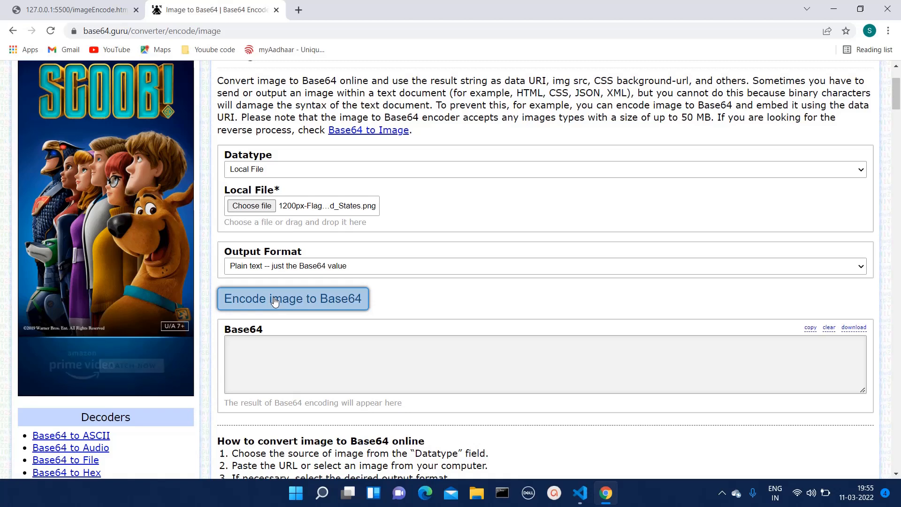
# Encode the flag image to Base64, copy the output, and return to Visual Studio Code.
pyautogui.click(292, 298)
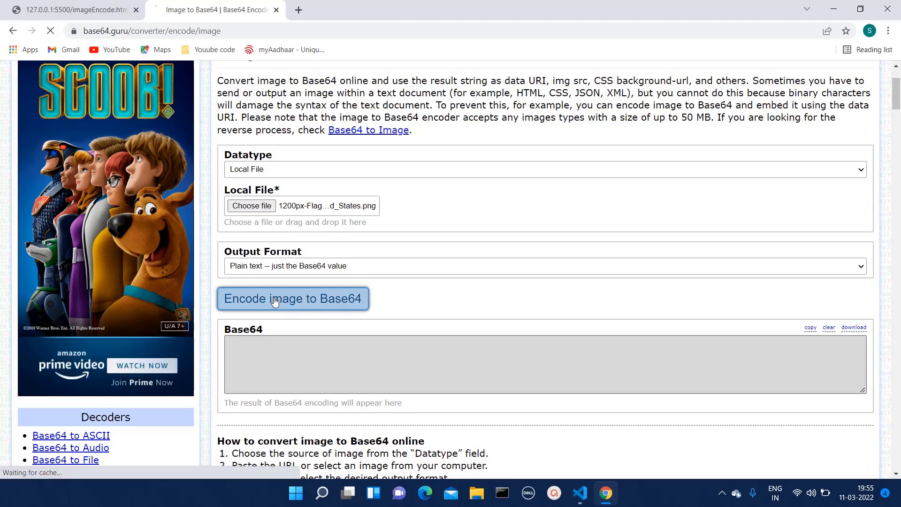
pyautogui.click(293, 299)
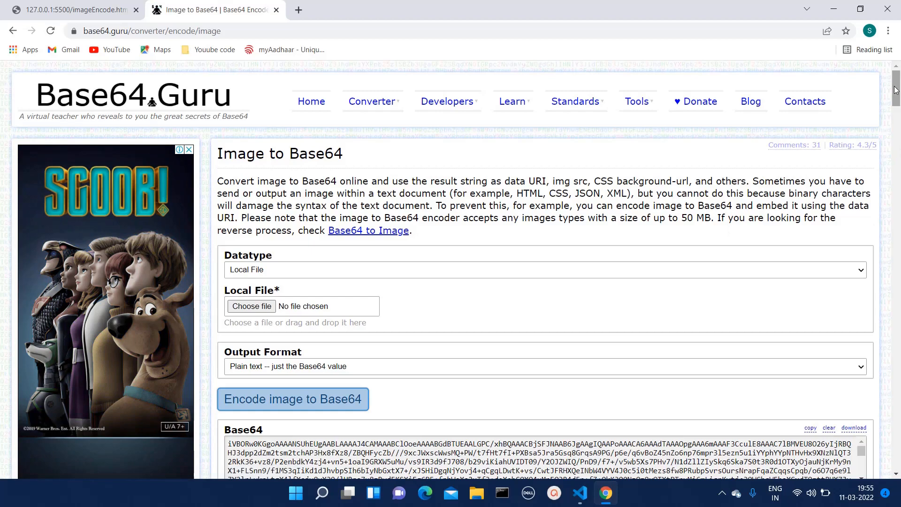
pyautogui.scroll(-3)
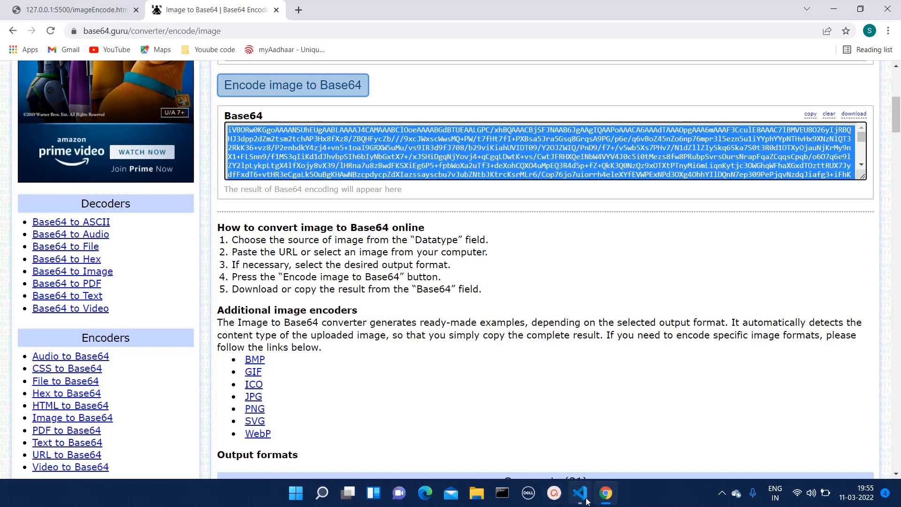
pyautogui.click(579, 492)
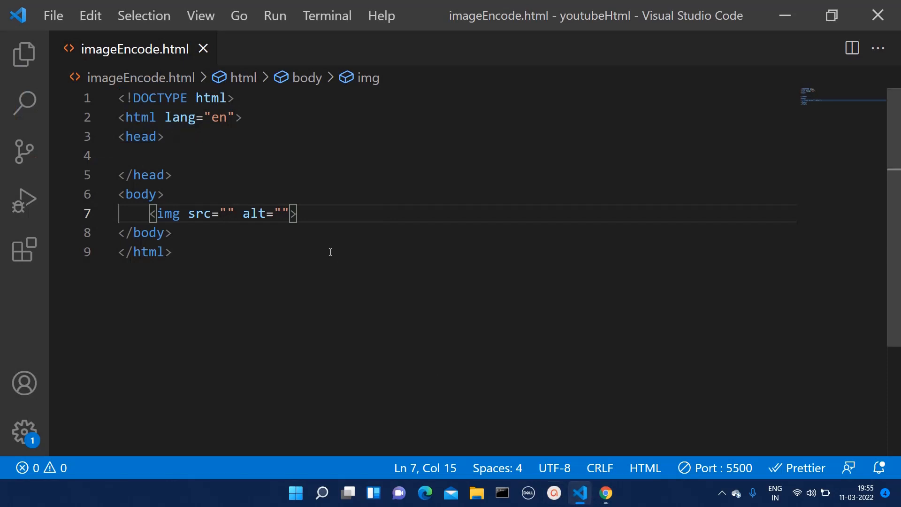
# Fill src with 'data:image/png;base64,' plus the pasted flag string, and save.
pyautogui.write('da')
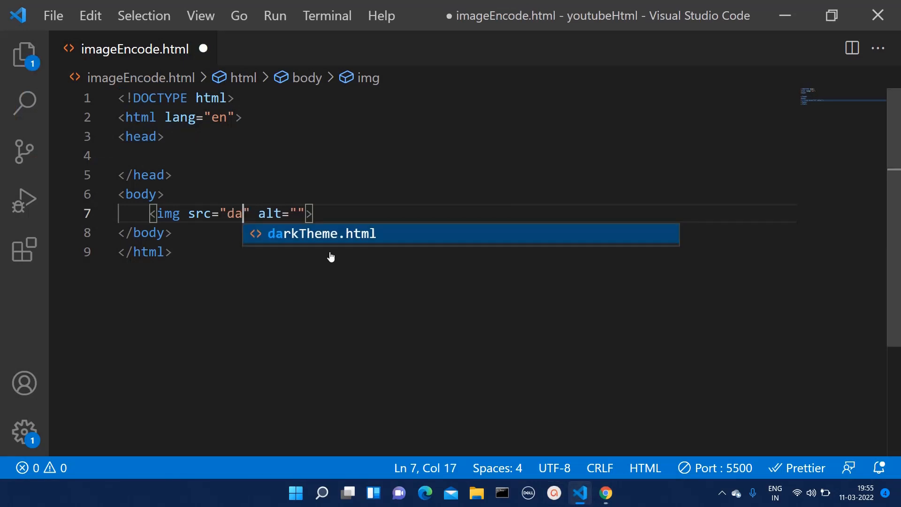
pyautogui.write('ta:')
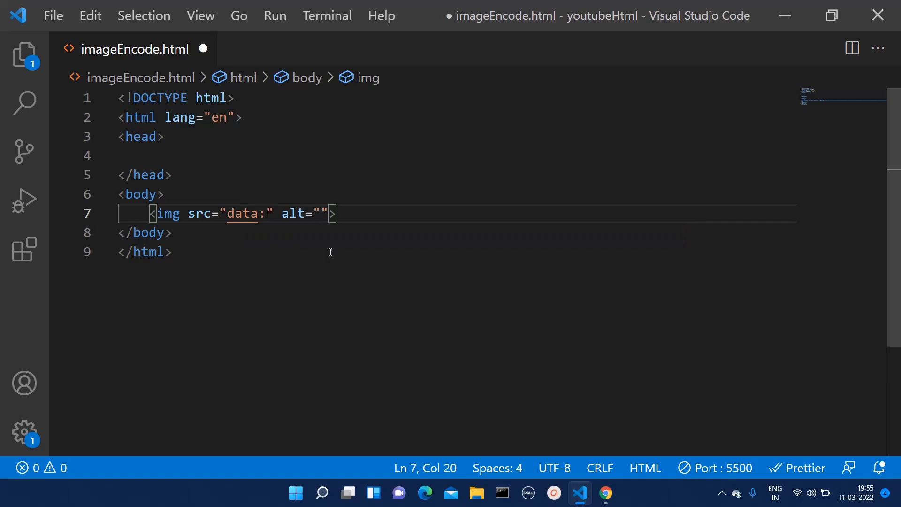
pyautogui.write('image')
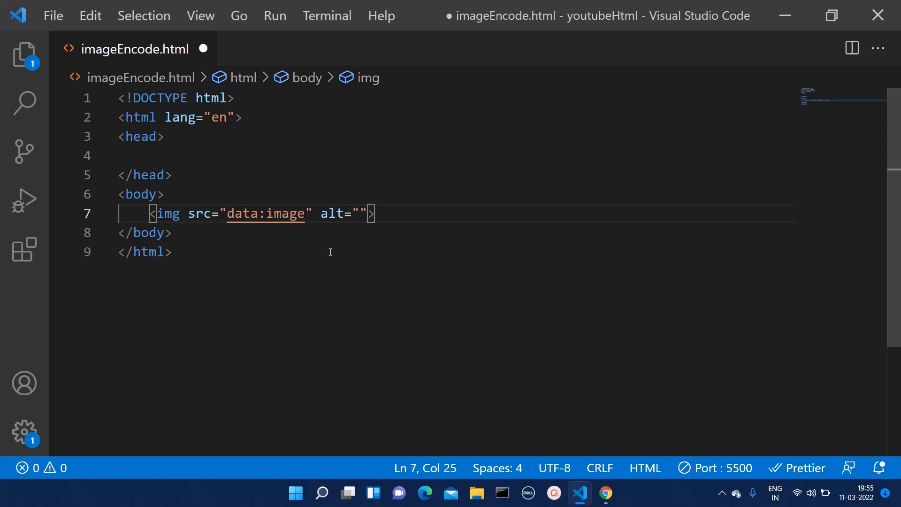
pyautogui.write('/')
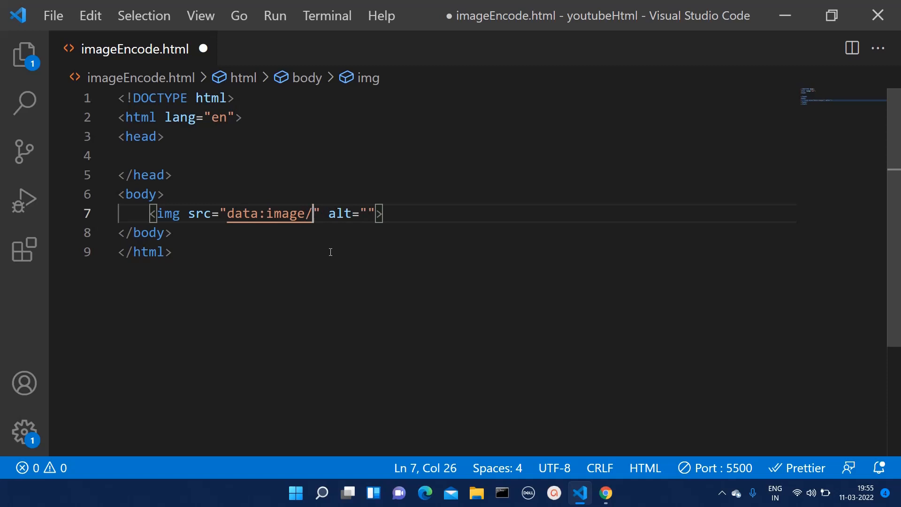
pyautogui.write('png')
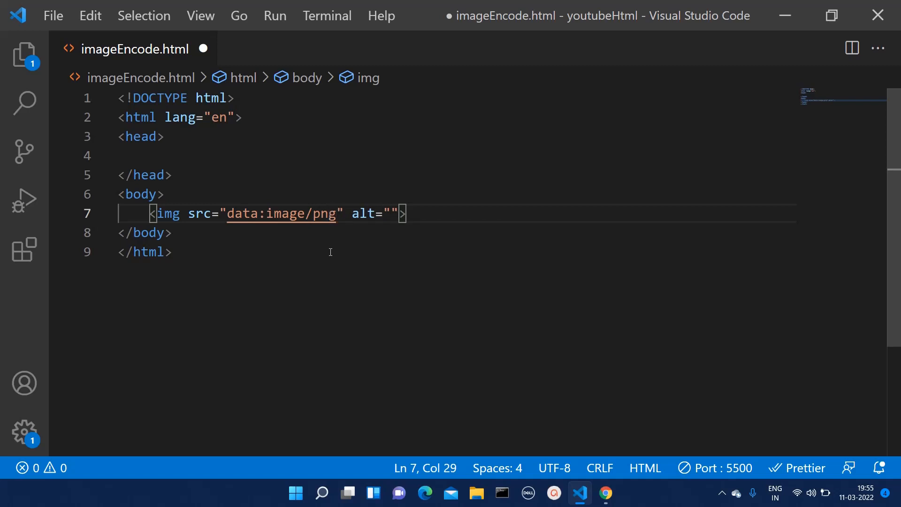
pyautogui.write(';')
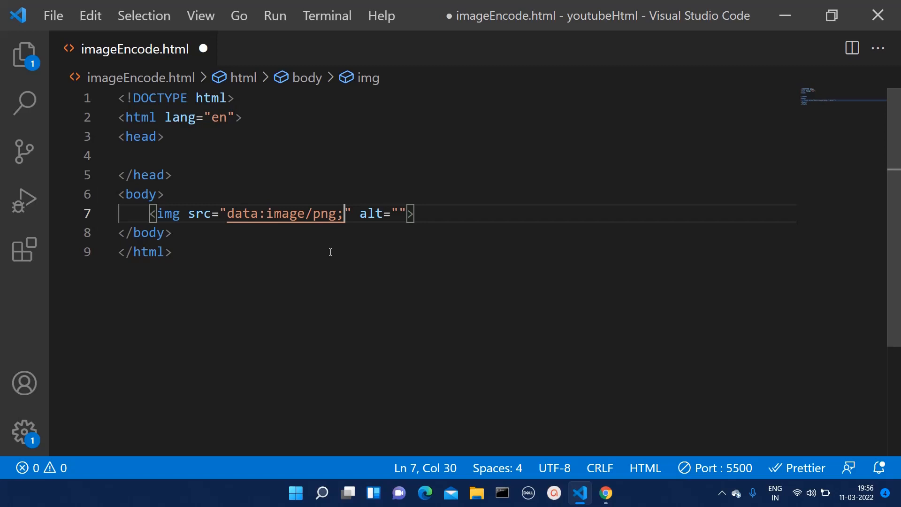
pyautogui.write('base')
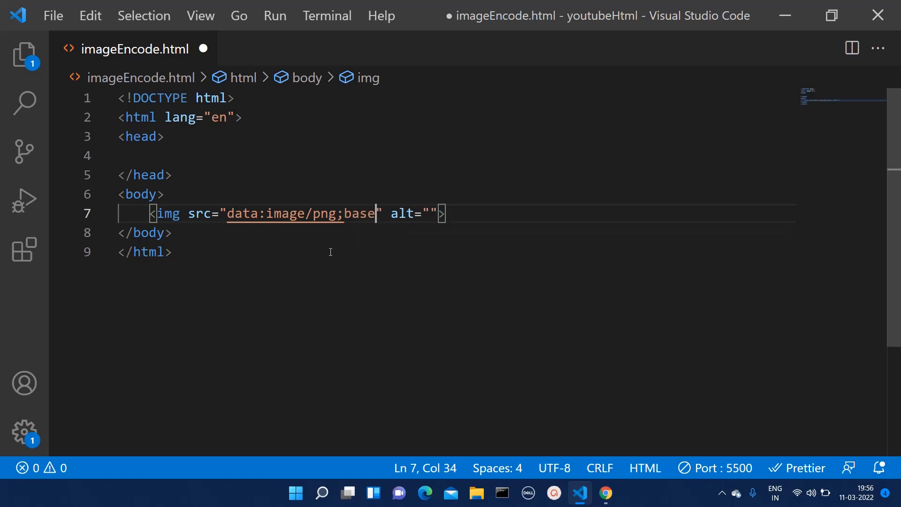
pyautogui.write('64')
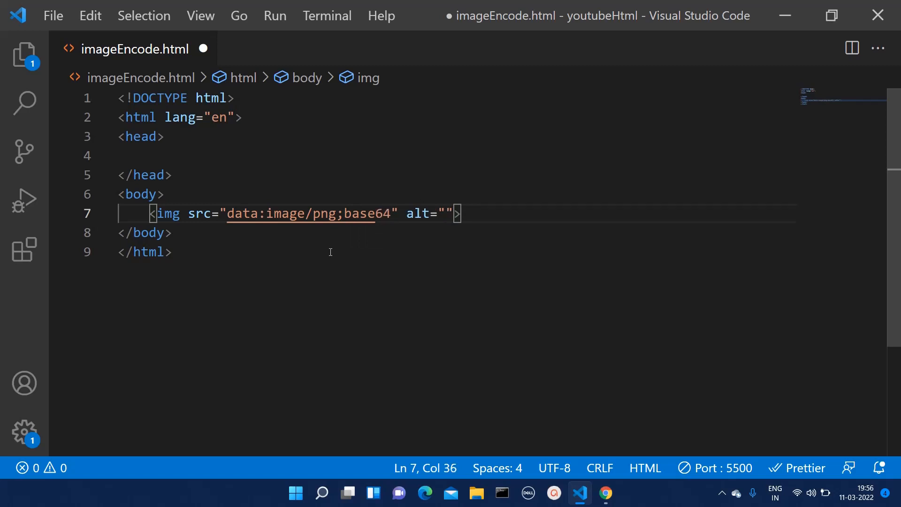
pyautogui.write(',')
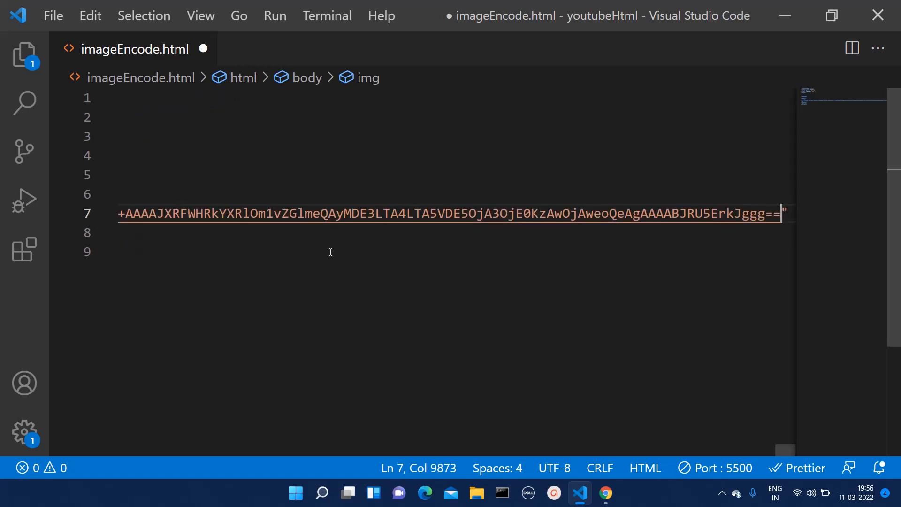
pyautogui.press('ctrl+s')
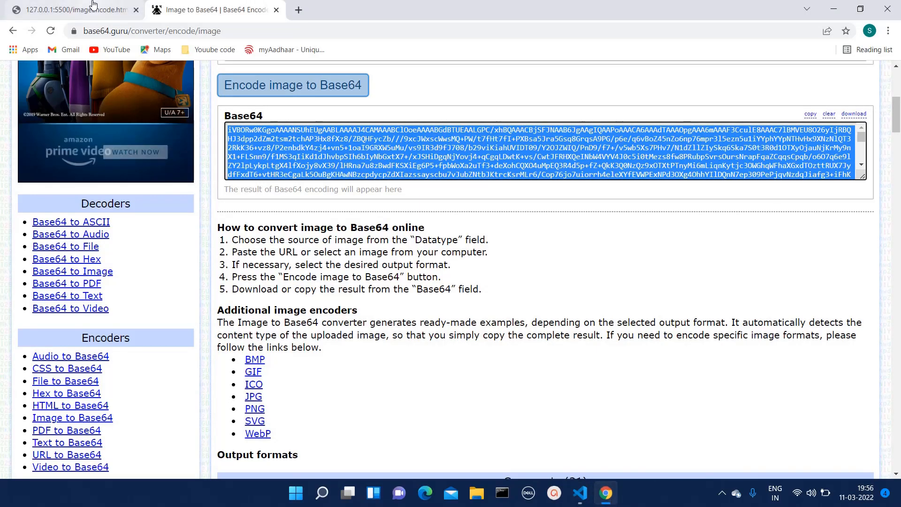
# View the 127.0.0.1:5500/imageEncode.html tab showing the rendered US flag.
pyautogui.click(75, 10)
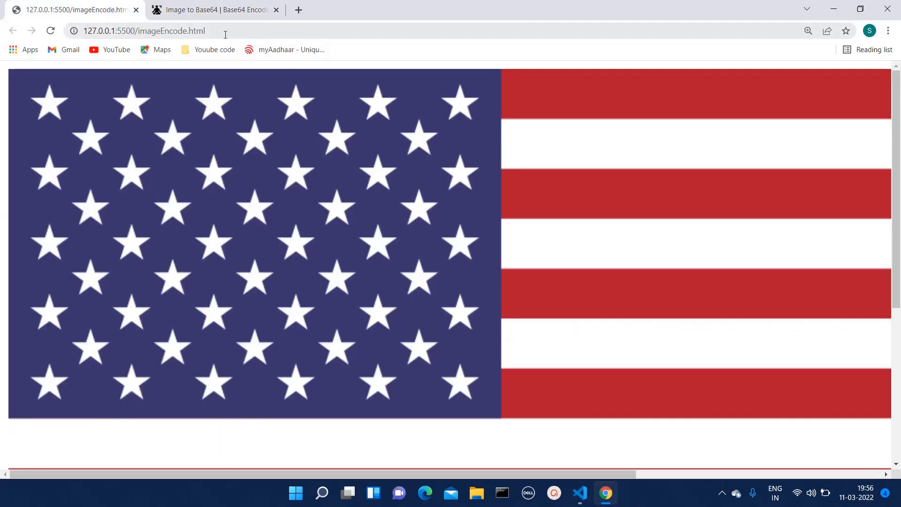
pyautogui.moveTo(186, 198)
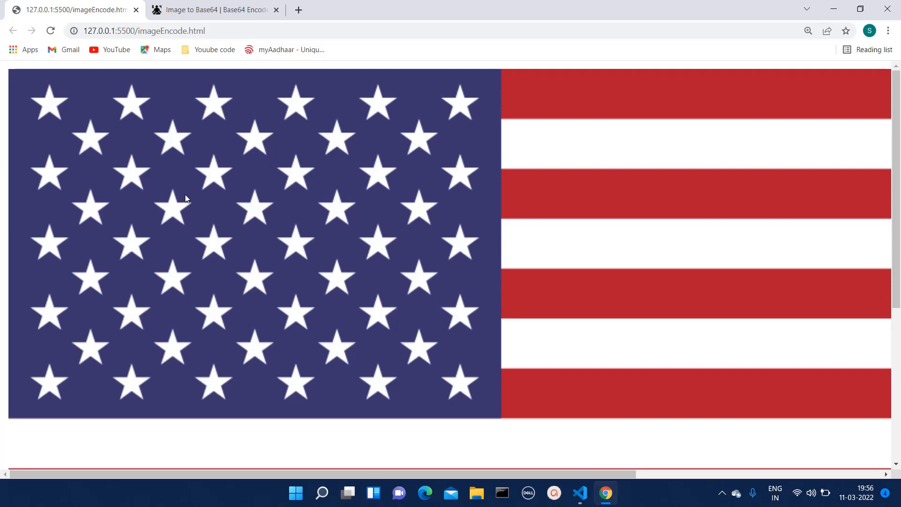
pyautogui.moveTo(746, 5)
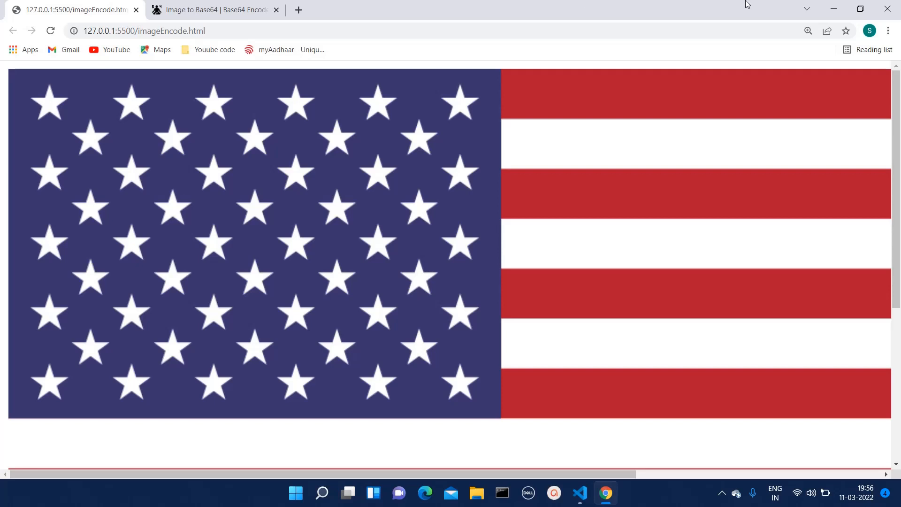